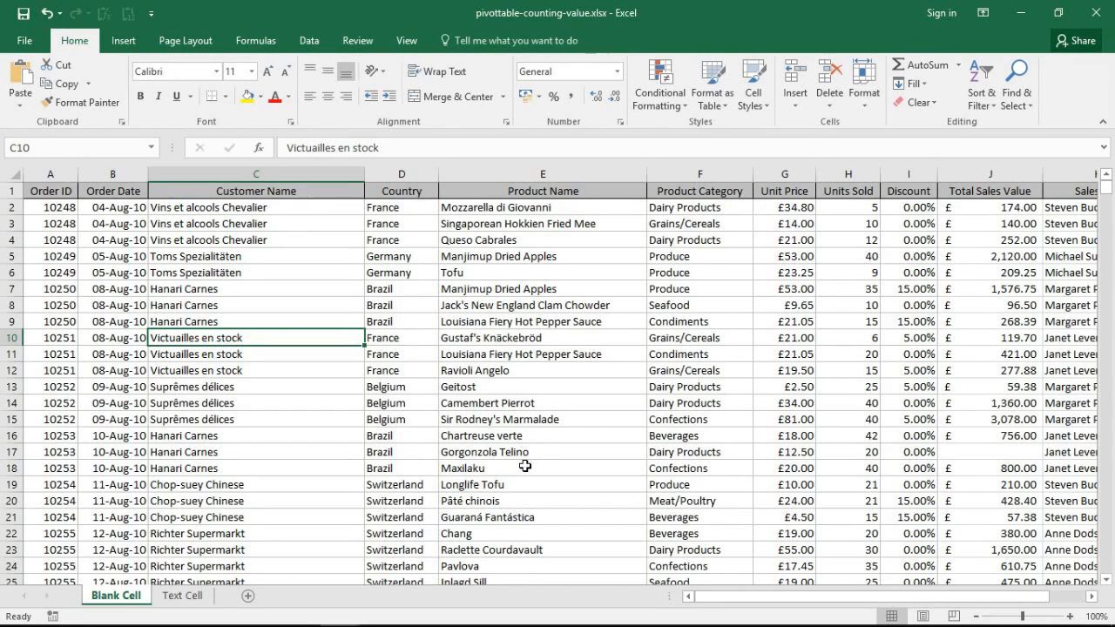
pyautogui.moveTo(1006, 451)
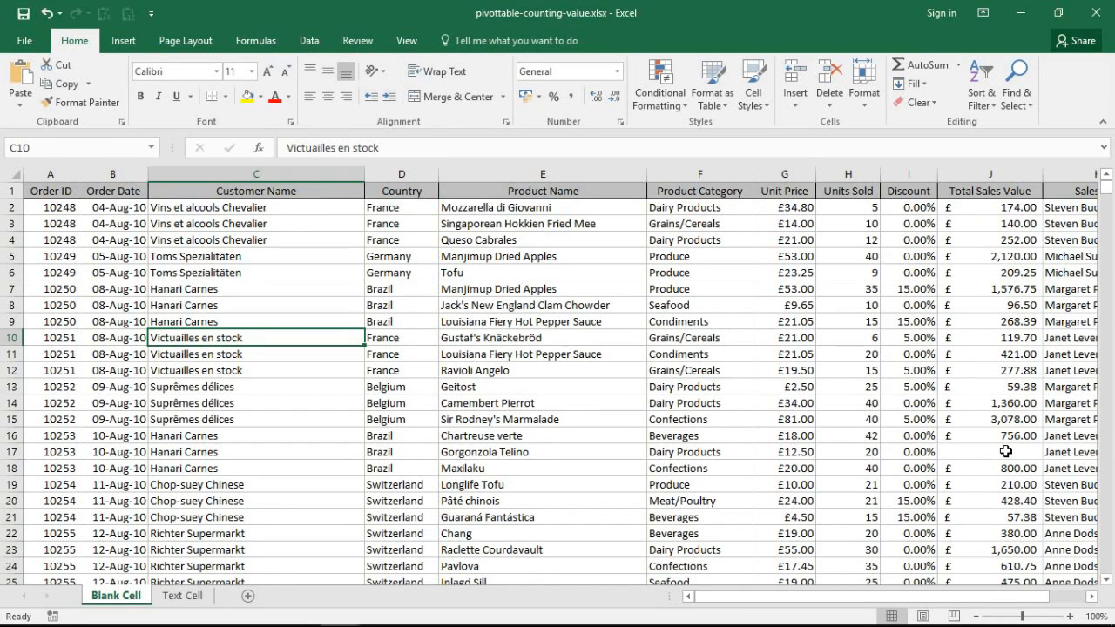
# Step: From empty cell J17, insert a new-sheet pivot table with Country and Total Sales Value
pyautogui.click(989, 451)
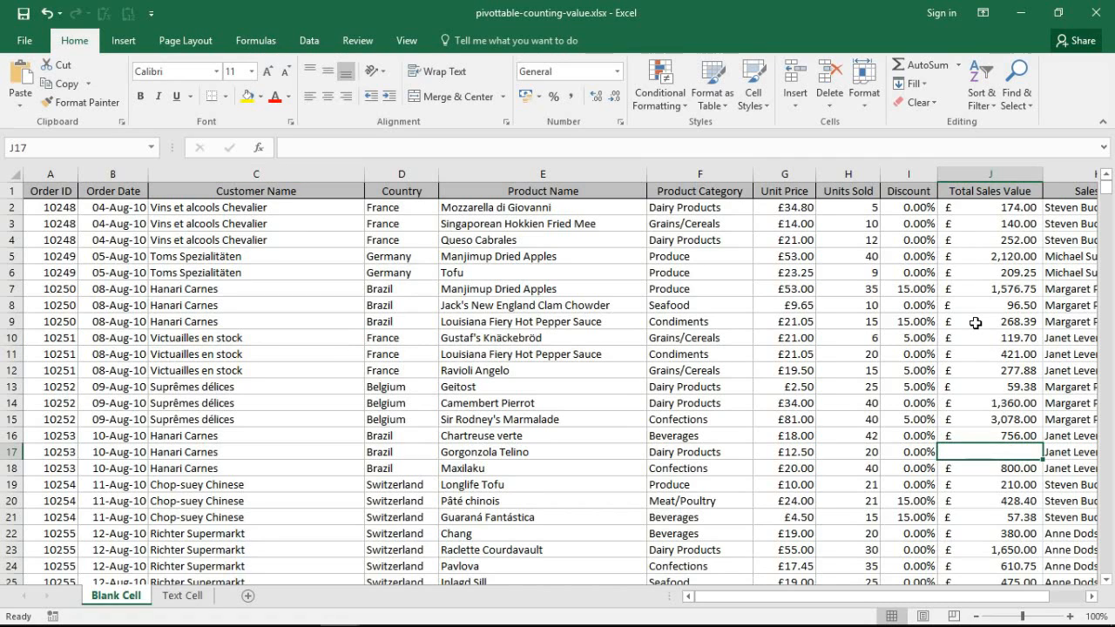
pyautogui.moveTo(748, 340)
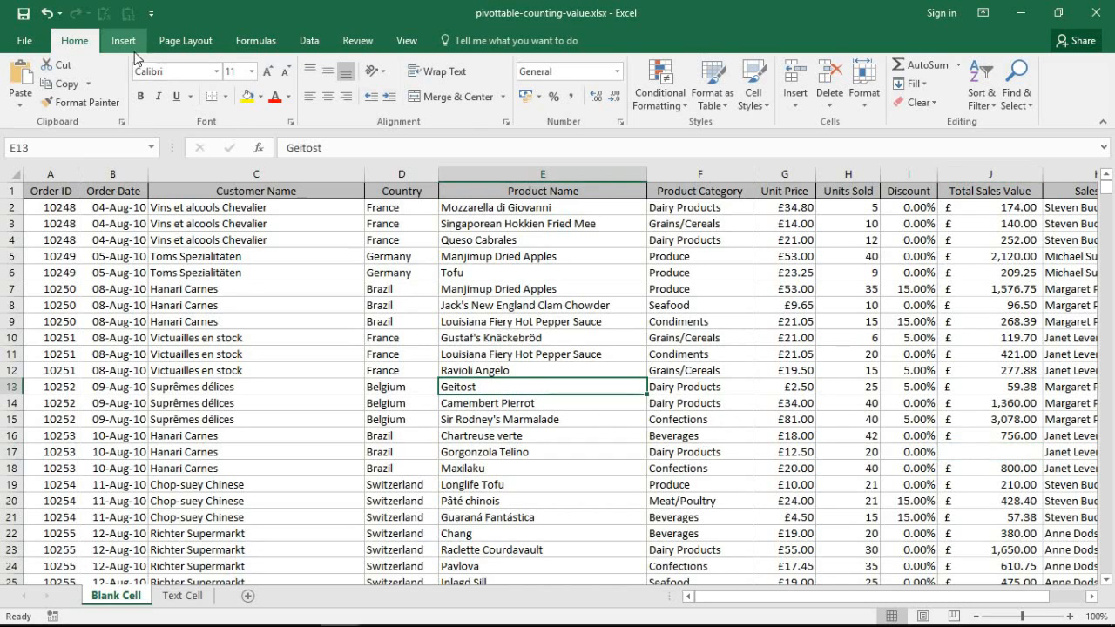
pyautogui.click(24, 83)
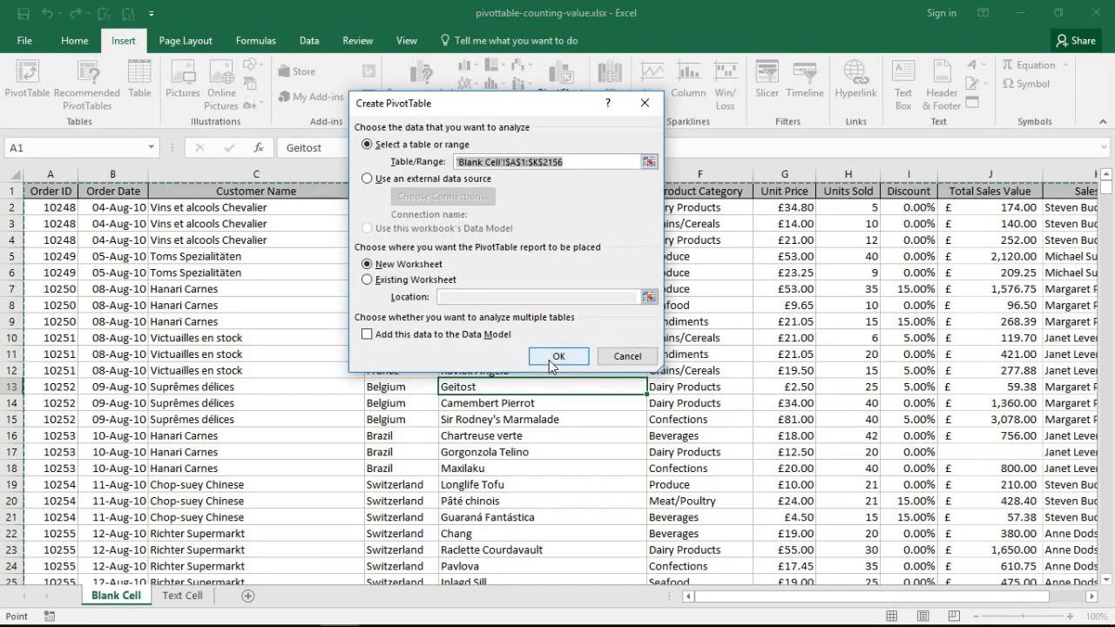
pyautogui.click(559, 355)
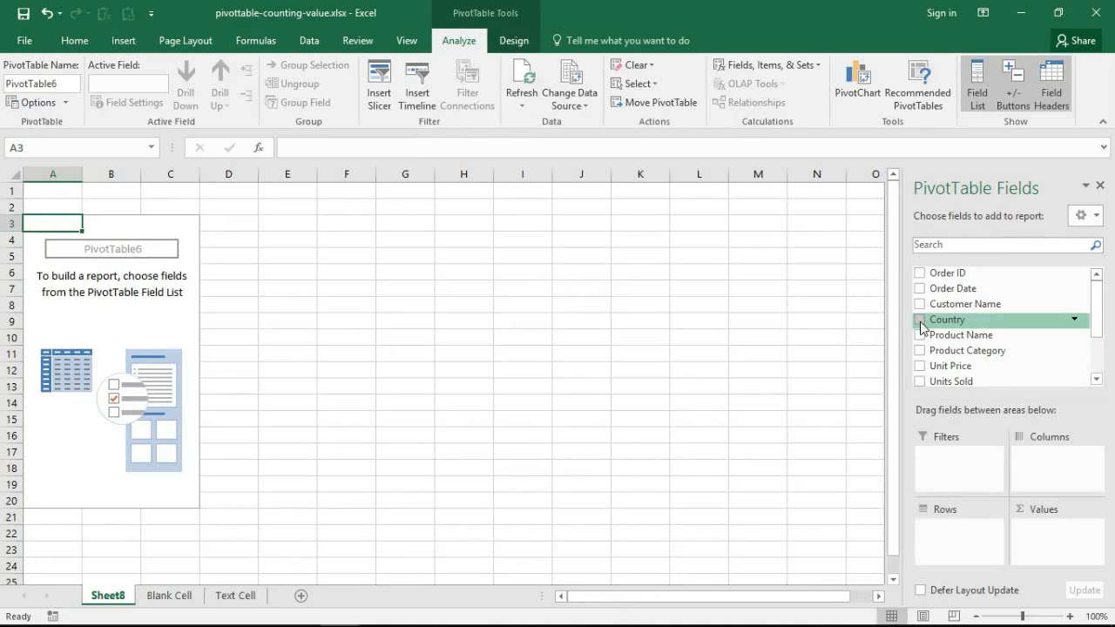
pyautogui.click(920, 319)
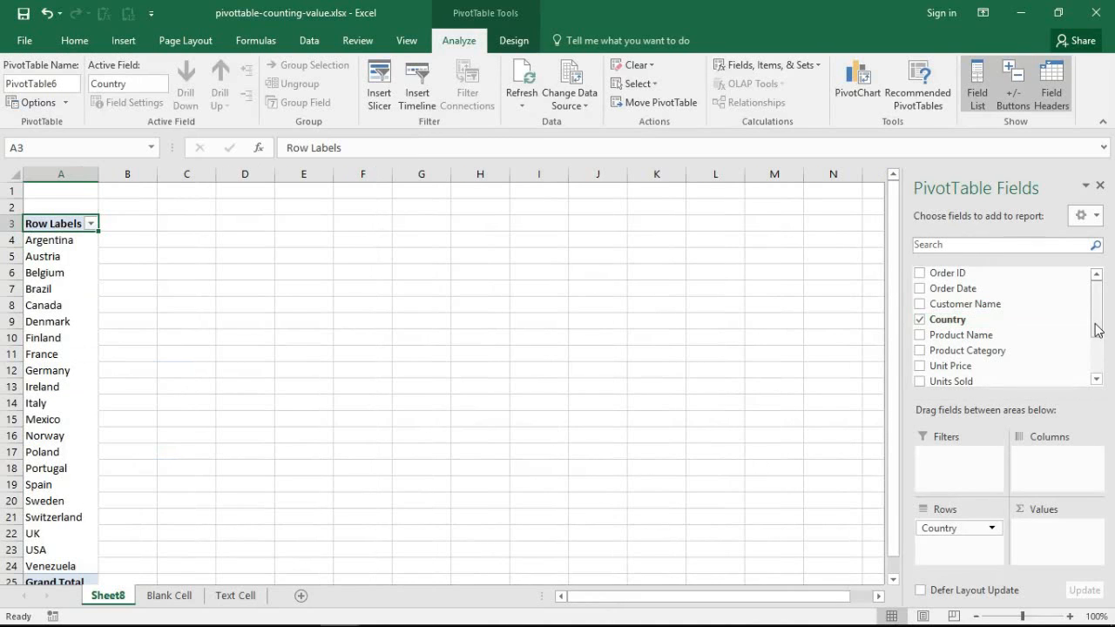
pyautogui.scroll(-3)
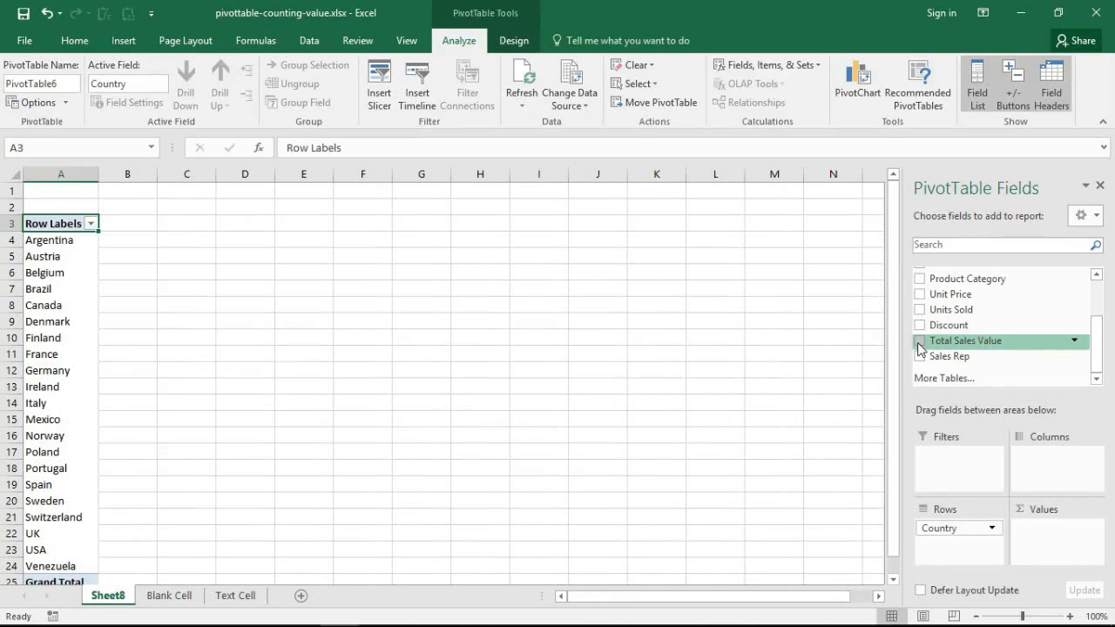
pyautogui.click(920, 341)
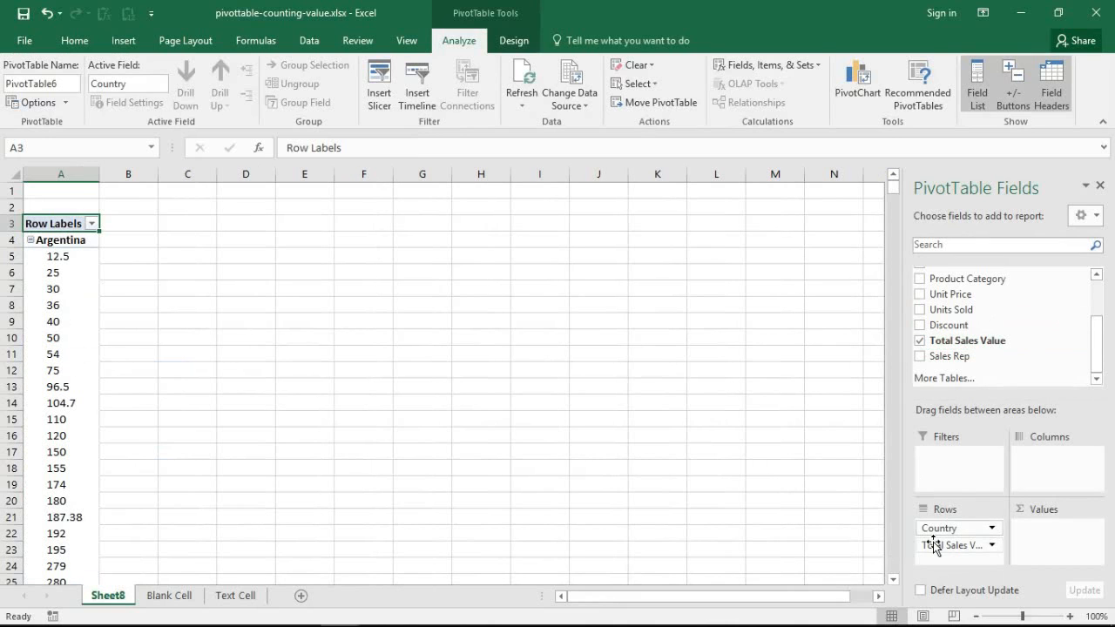
pyautogui.moveTo(954, 545)
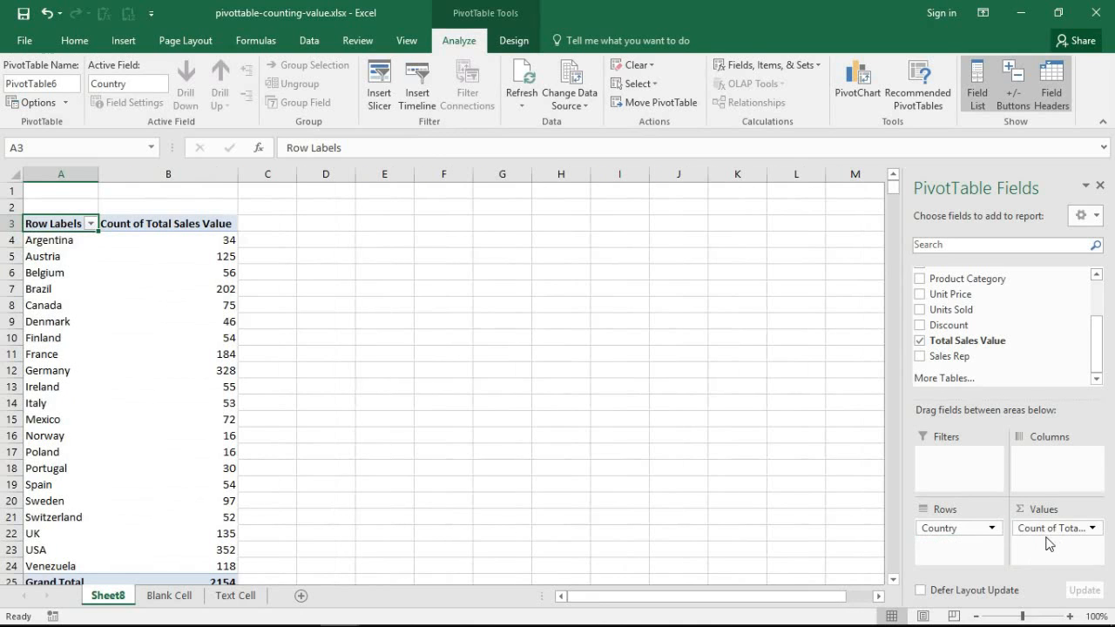
pyautogui.moveTo(1055, 528)
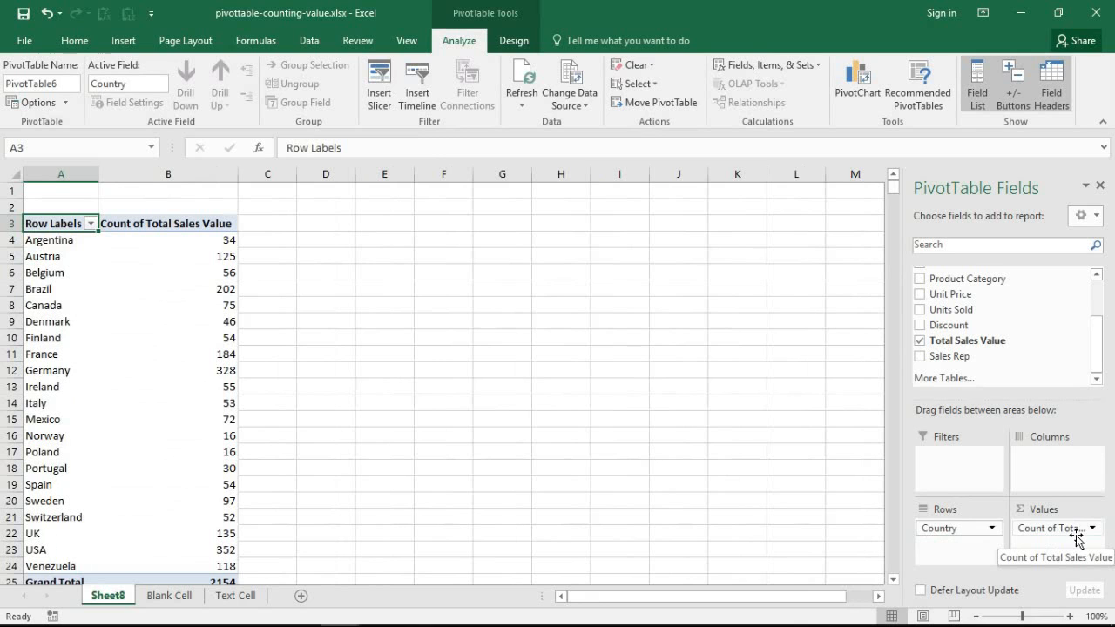
pyautogui.moveTo(1071, 539)
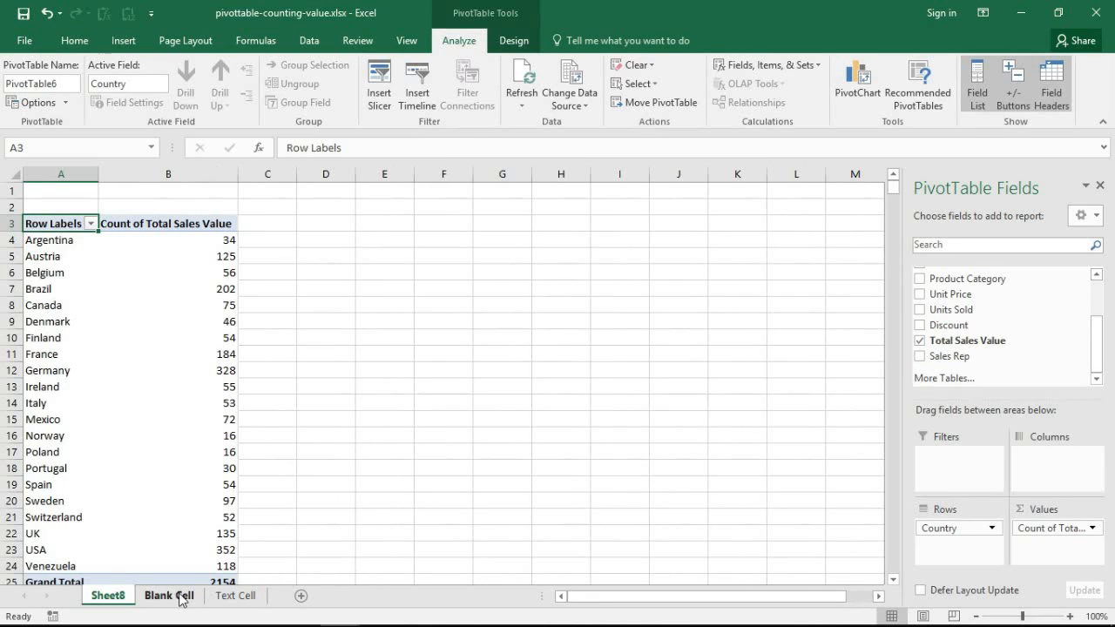
# Step: Go back to the Blank Cell sheet and select the empty cell J17
pyautogui.click(168, 596)
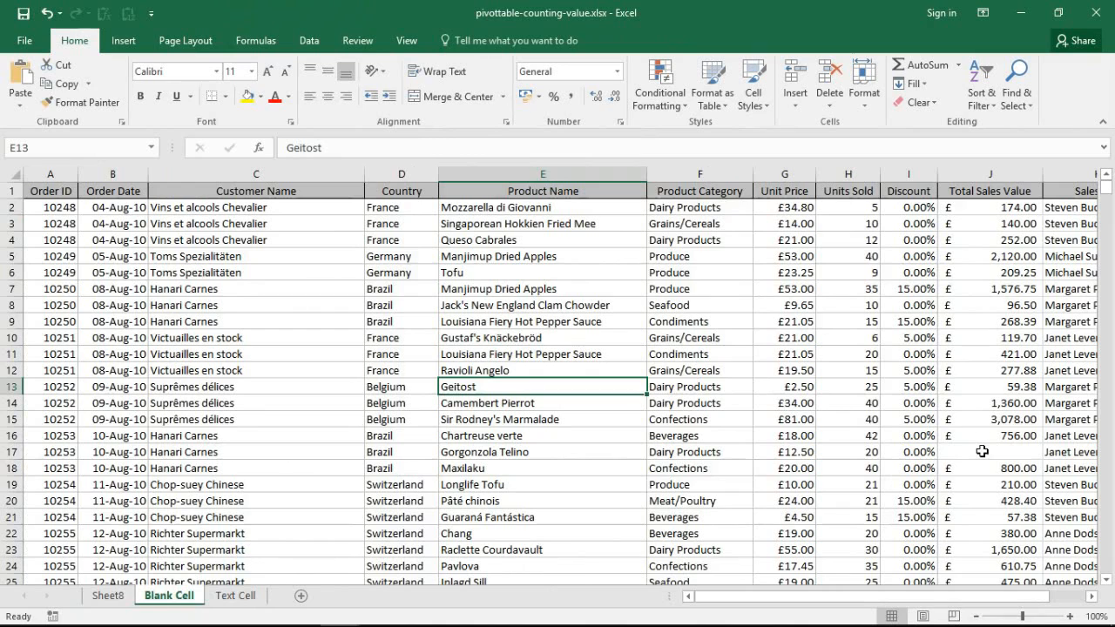
pyautogui.click(989, 451)
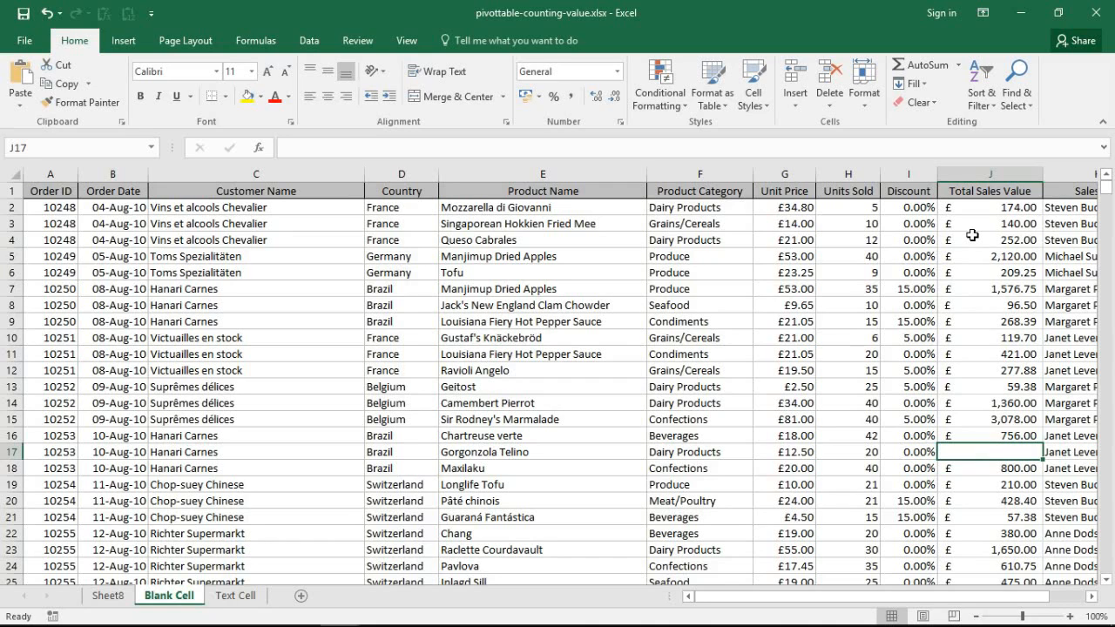
pyautogui.moveTo(108, 596)
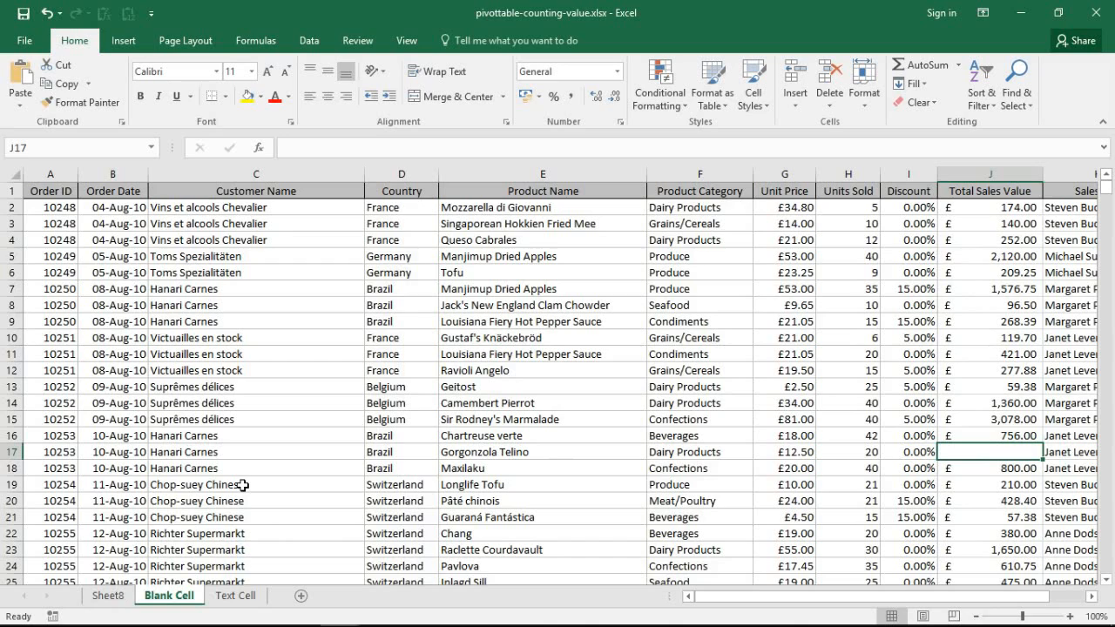
# Step: Select columns A to K and scroll past row 2156 to the empty rows
pyautogui.click(255, 485)
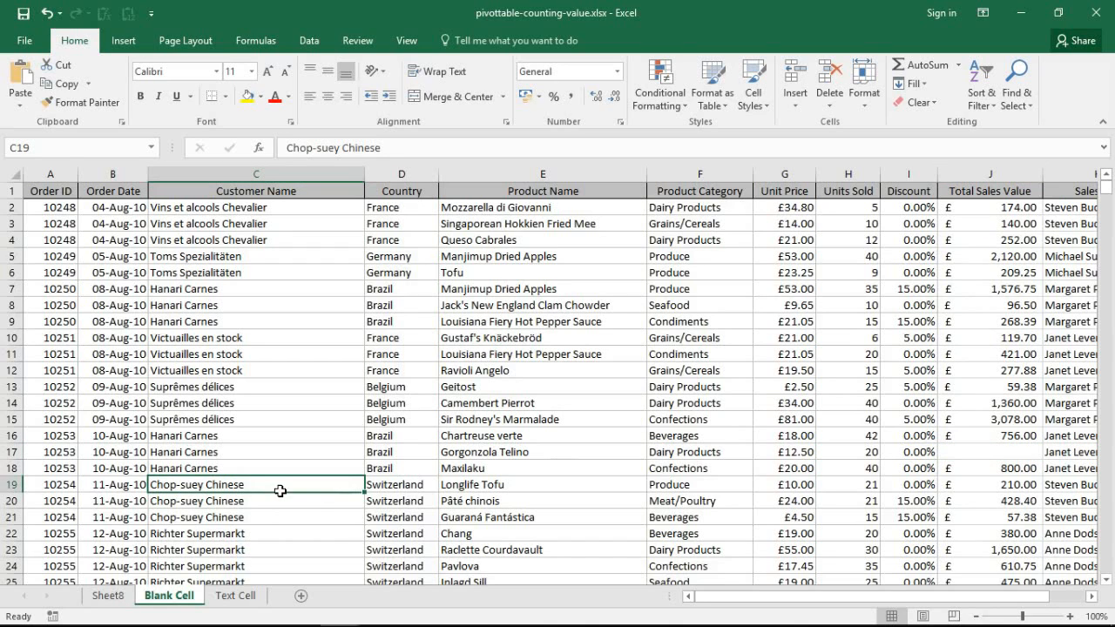
pyautogui.moveTo(422, 386)
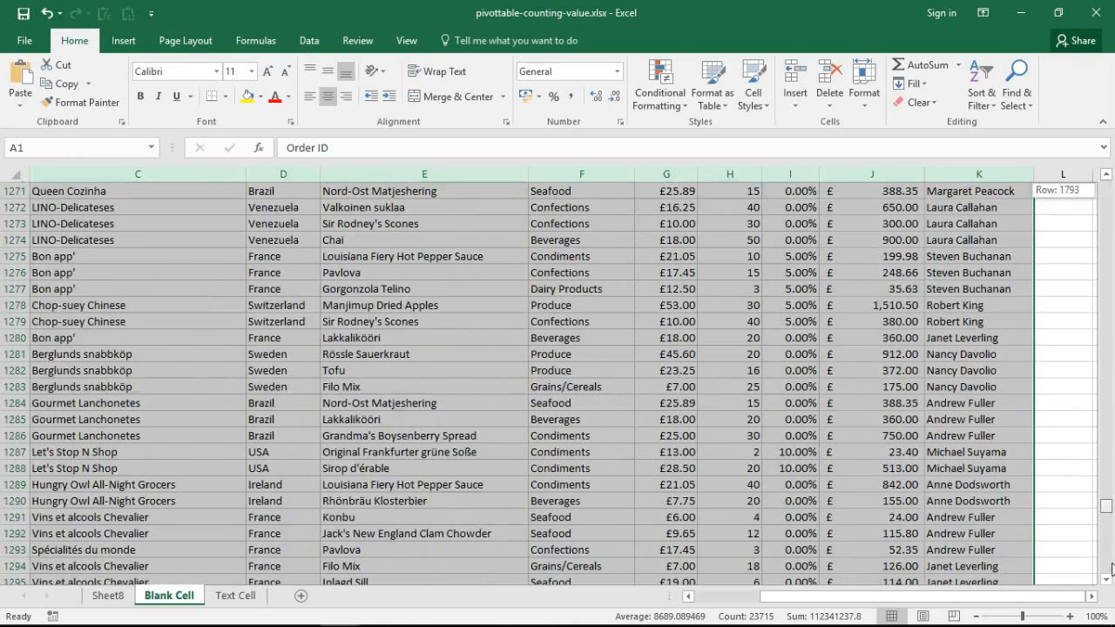
pyautogui.scroll(-3)
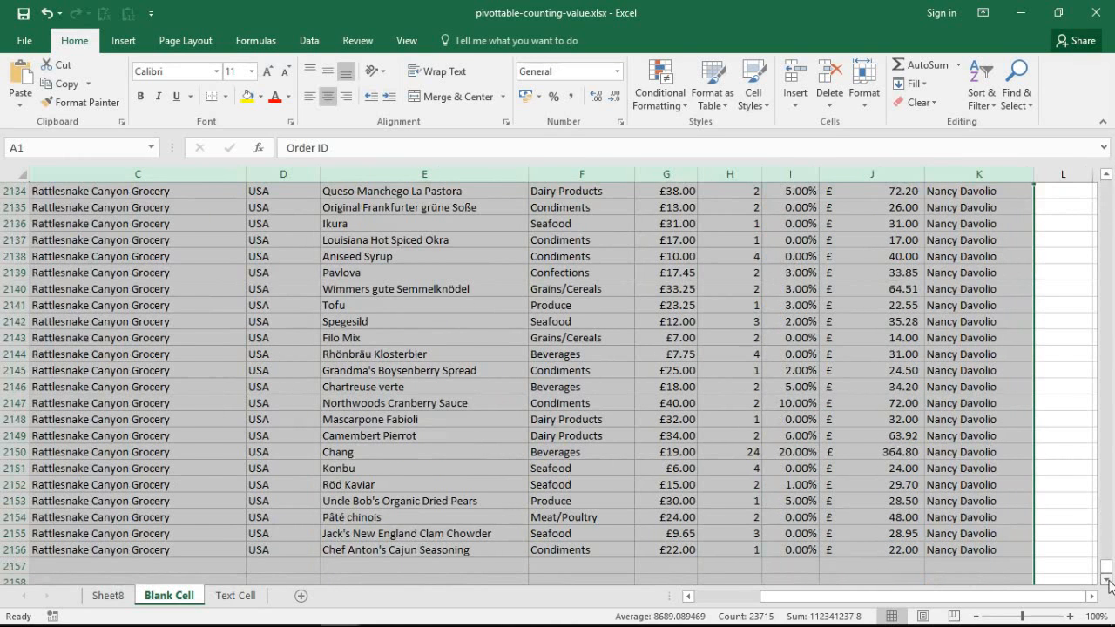
pyautogui.scroll(-3)
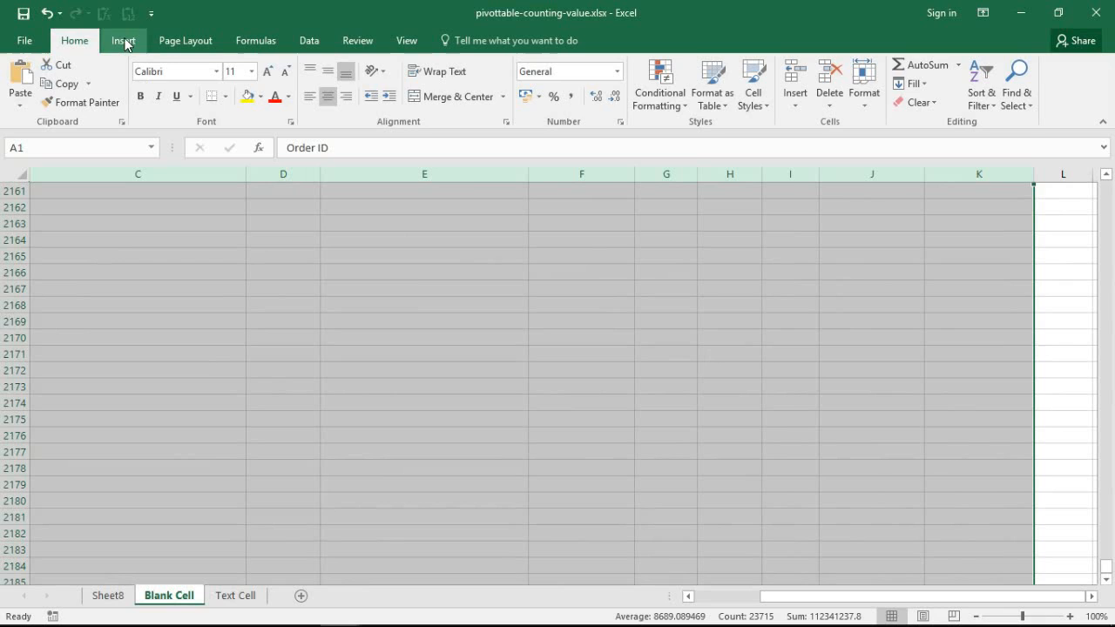
# Step: Insert a new-sheet pivot table from columns A to K with Country and Unit Price
pyautogui.click(123, 41)
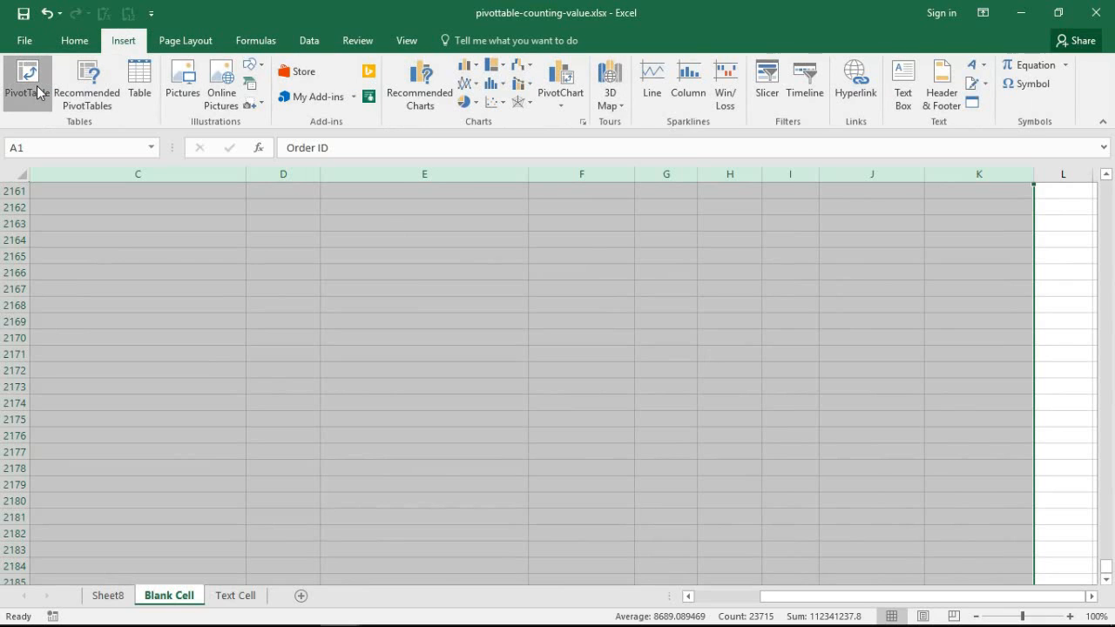
pyautogui.click(27, 83)
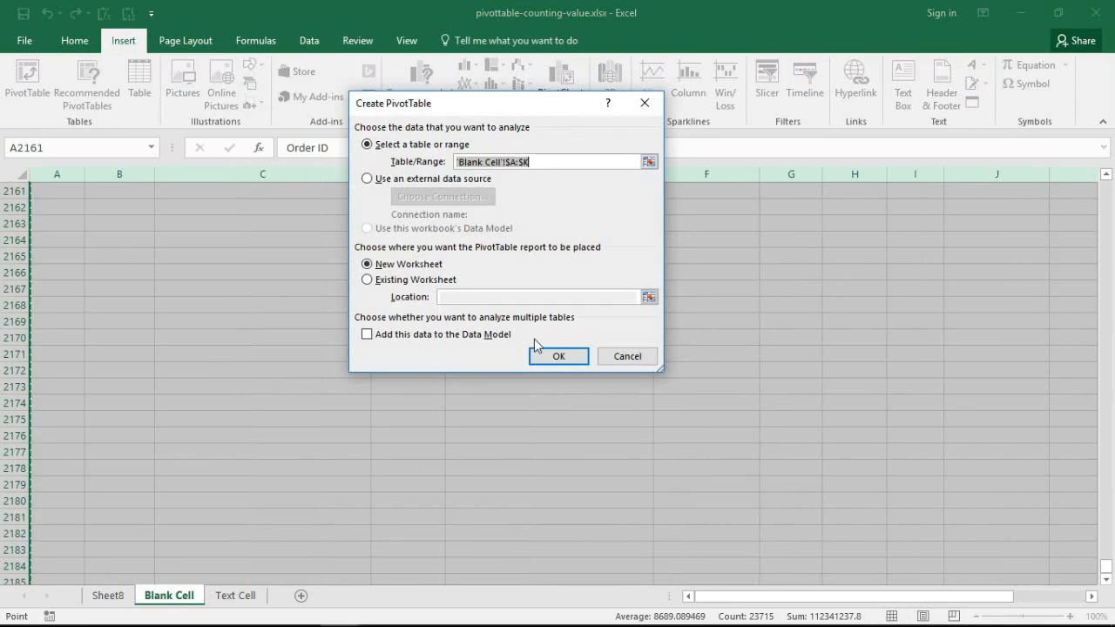
pyautogui.click(558, 356)
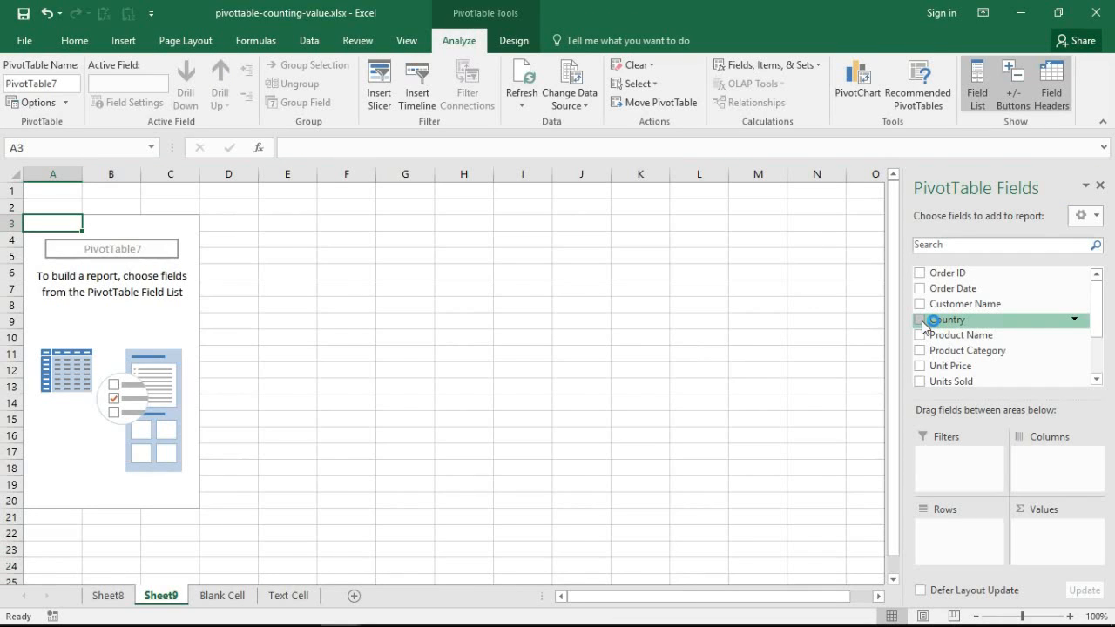
pyautogui.click(920, 319)
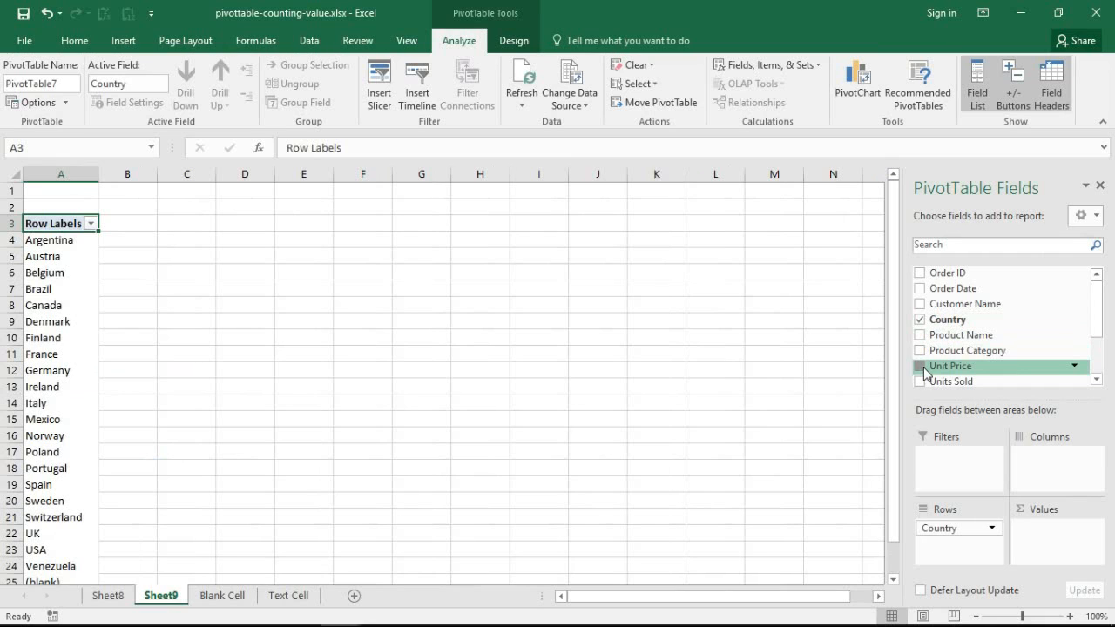
pyautogui.click(920, 366)
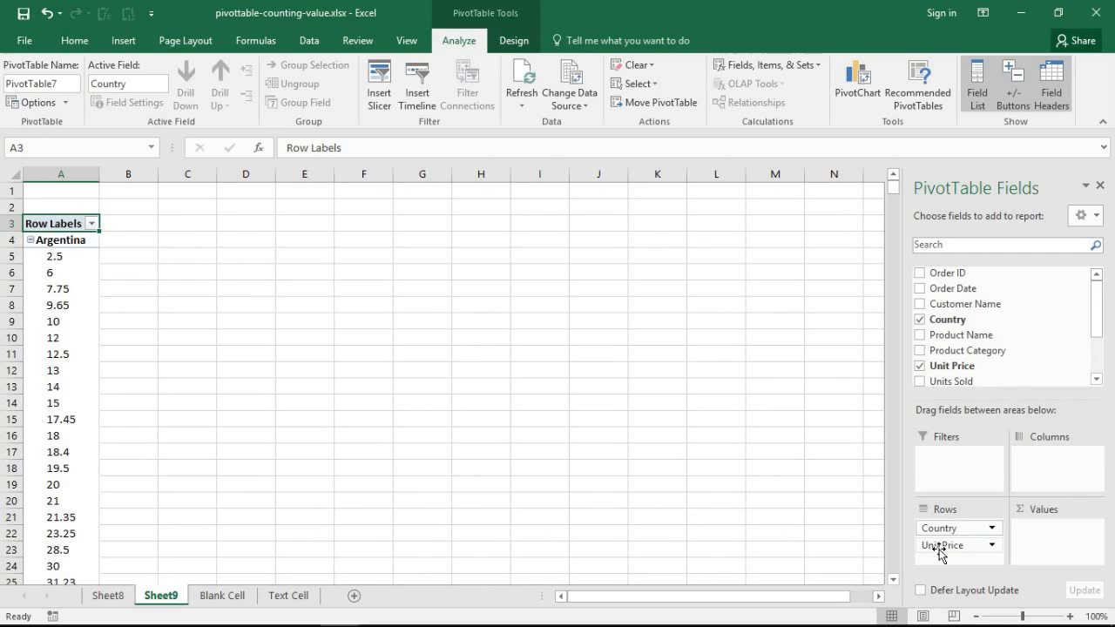
pyautogui.moveTo(948, 552)
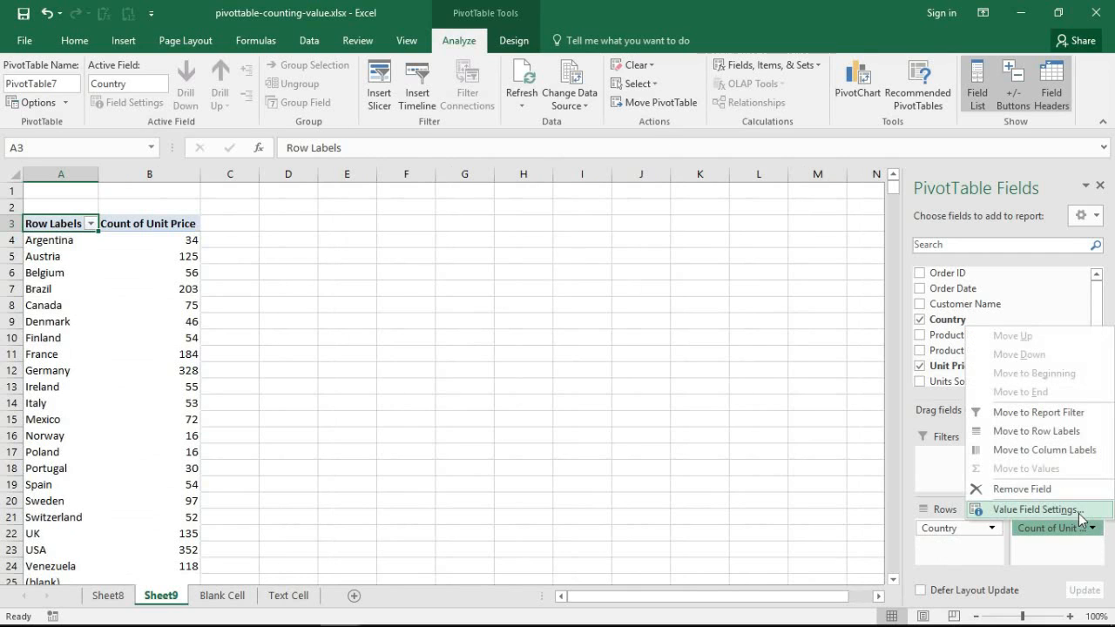
# Step: Change the Unit Price value field from Count to Sum
pyautogui.click(1035, 509)
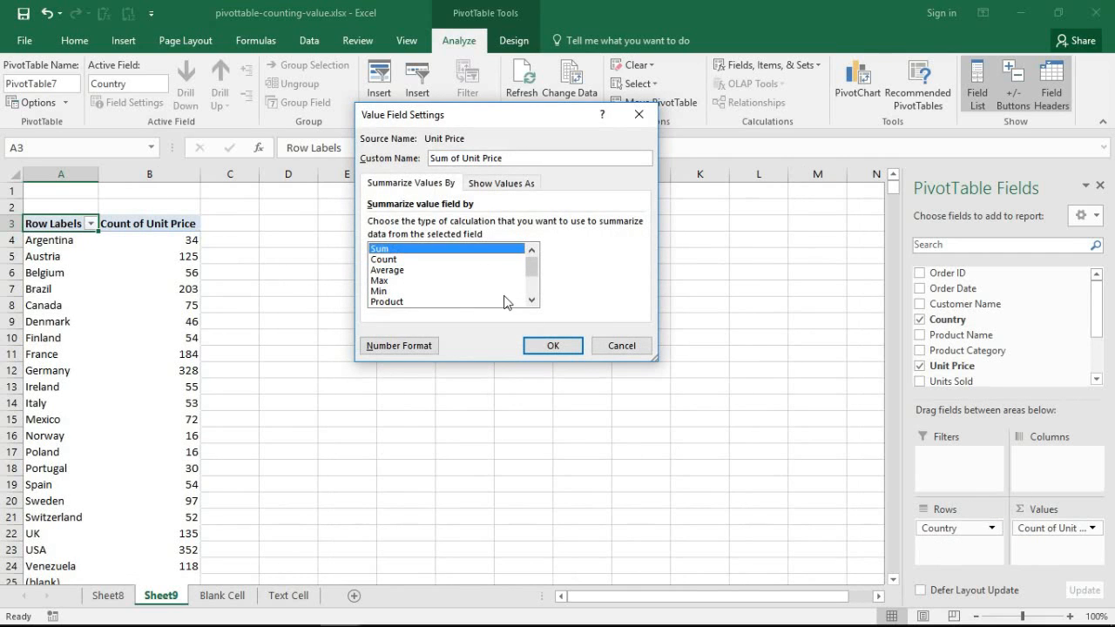
pyautogui.click(552, 346)
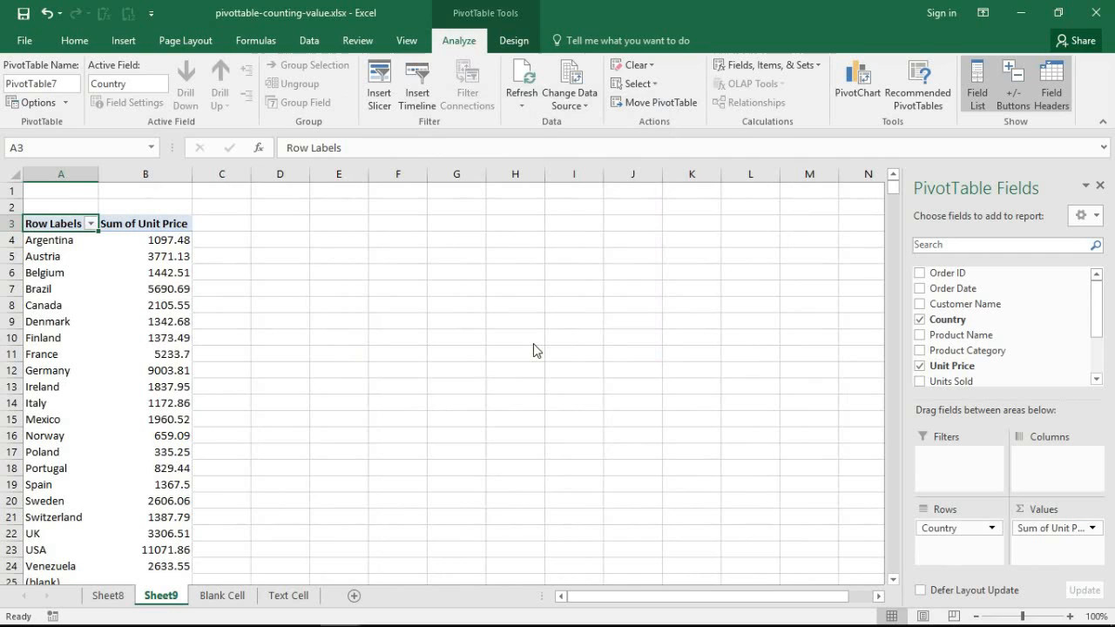
pyautogui.moveTo(366, 410)
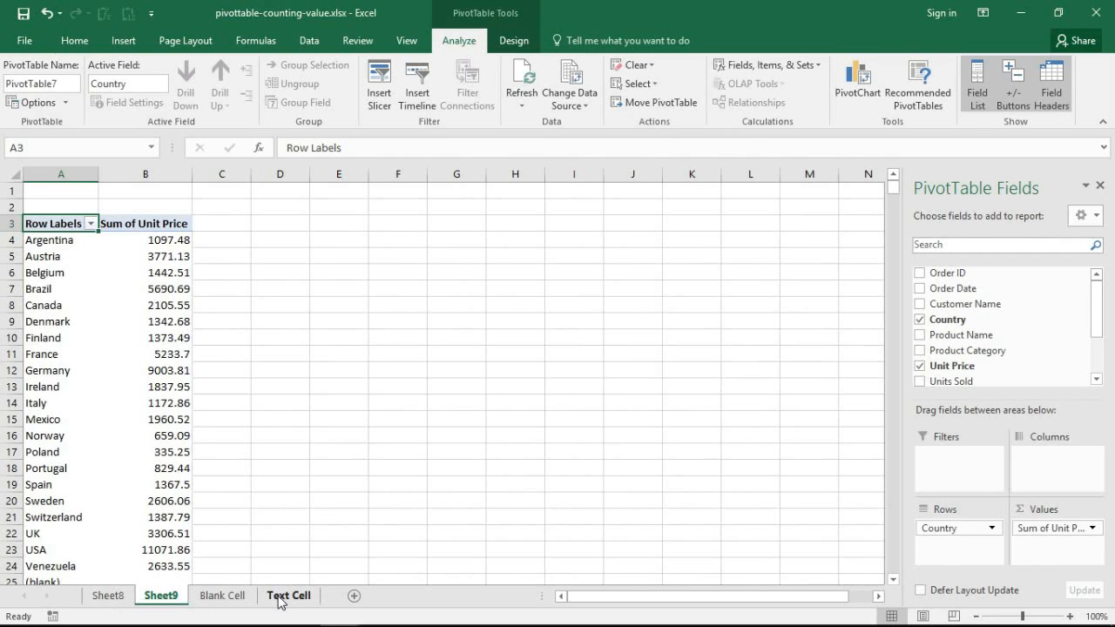
# Step: Open the Text Cell sheet to see the text entry '95o' in J17
pyautogui.click(289, 596)
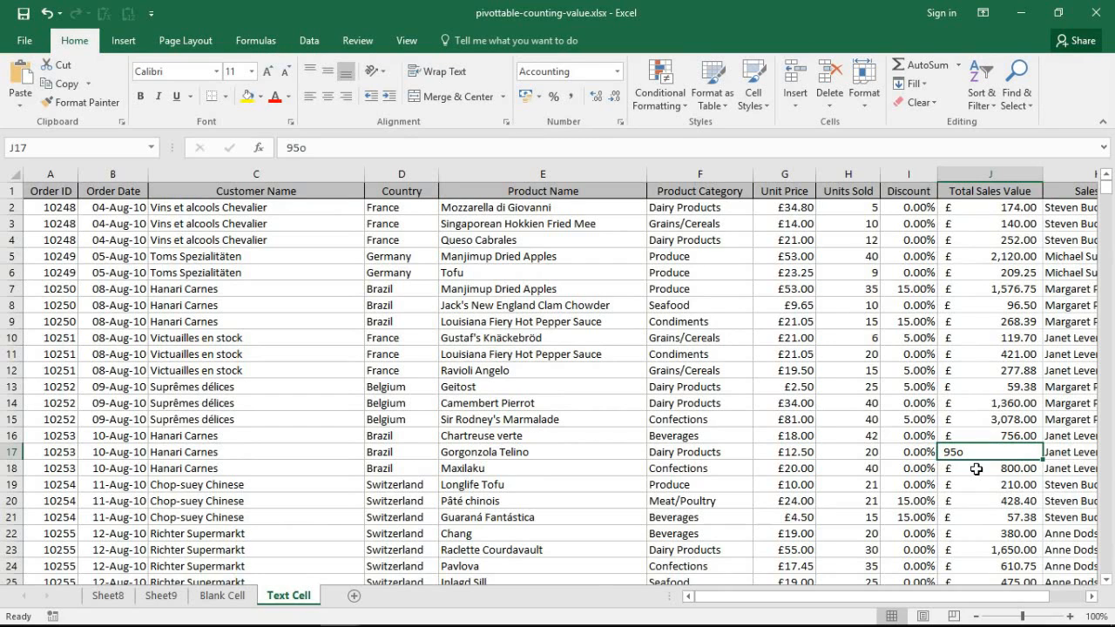
pyautogui.moveTo(970, 419)
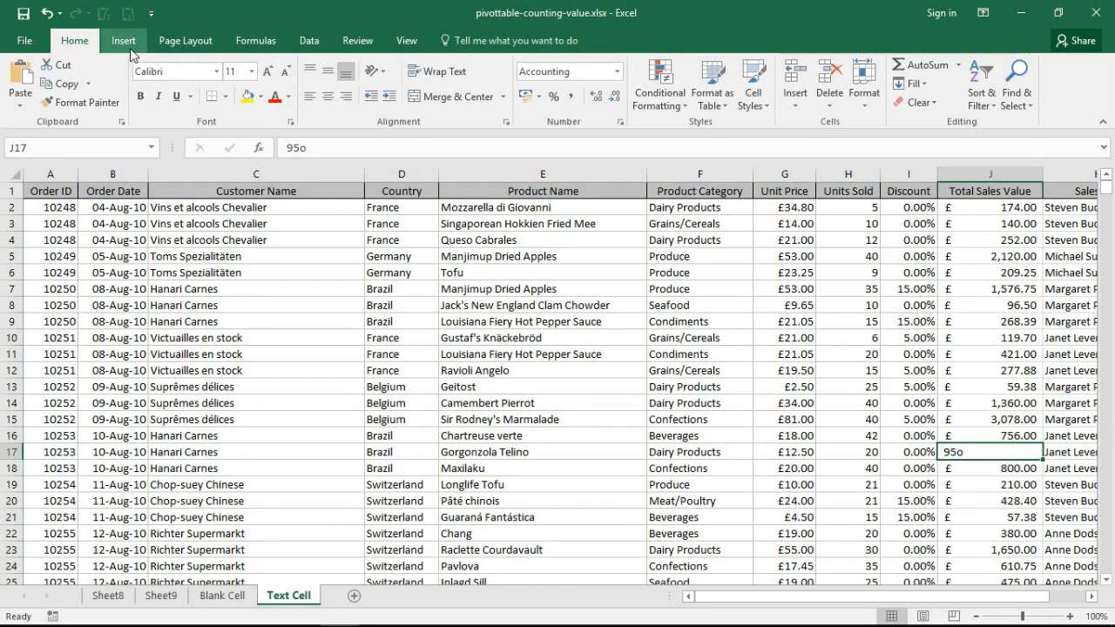
# Step: Insert a new-sheet pivot table adding Country and Total Sales Value, totaling 2155
pyautogui.click(123, 40)
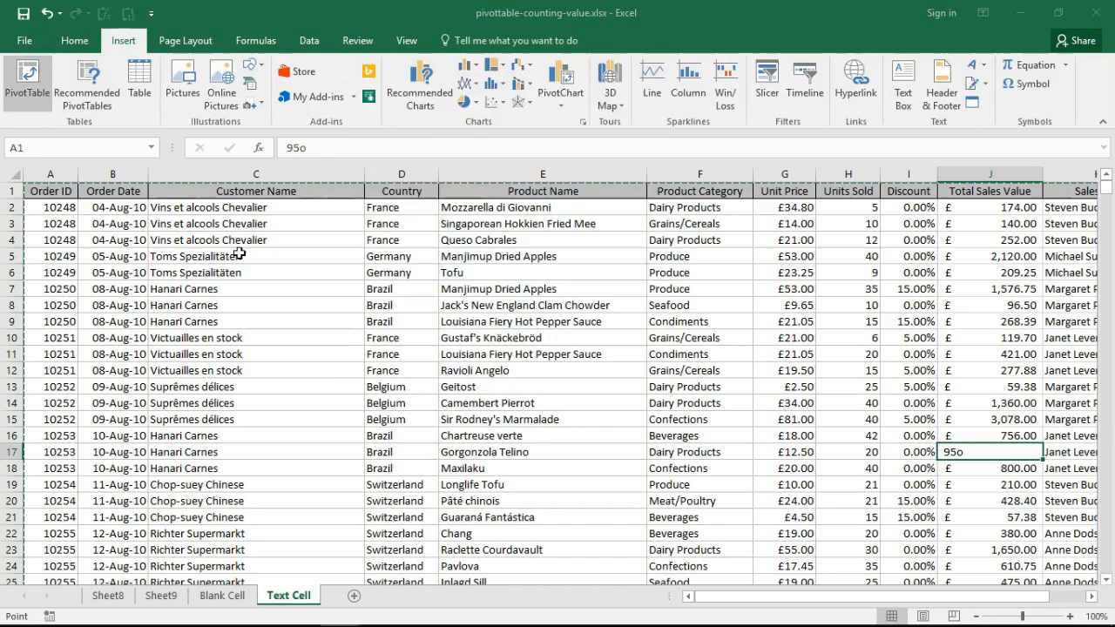
pyautogui.click(27, 83)
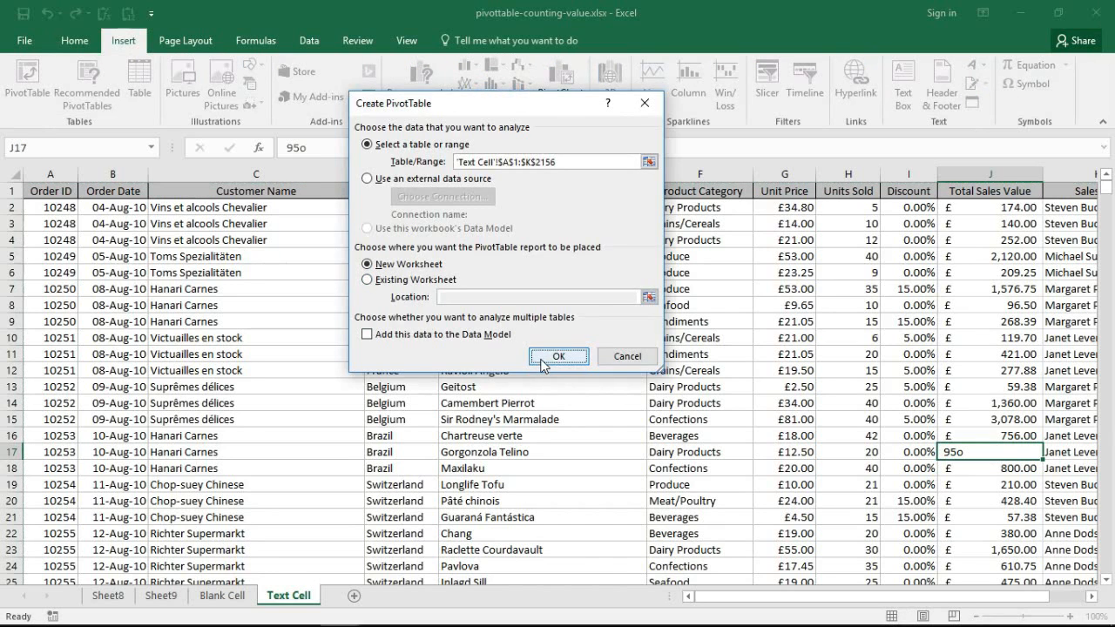
pyautogui.click(558, 357)
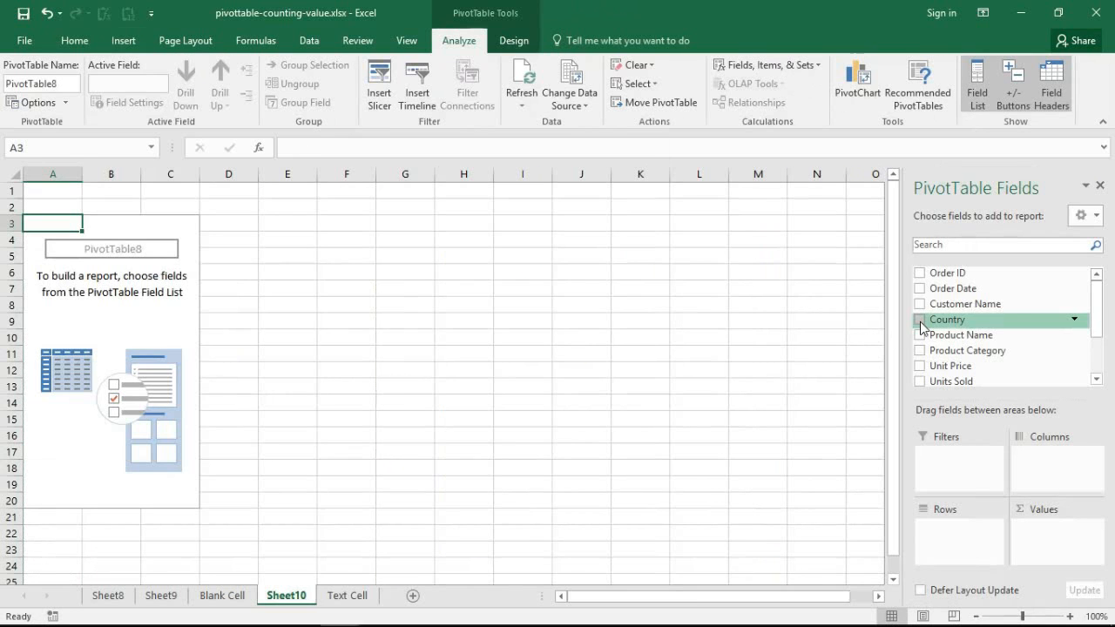
pyautogui.click(920, 319)
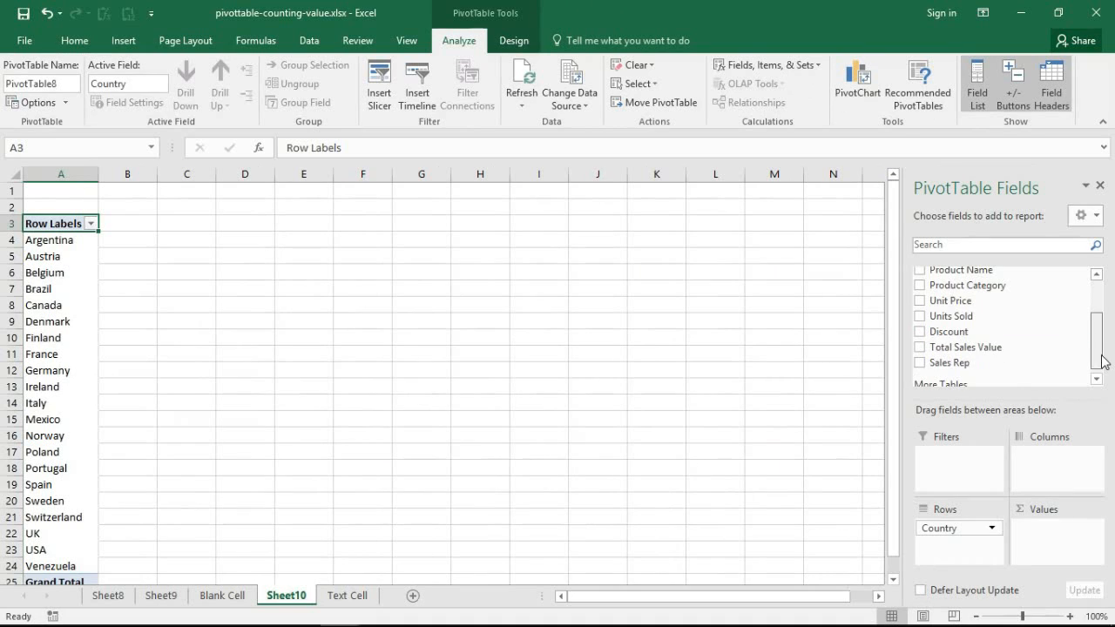
pyautogui.moveTo(966, 347)
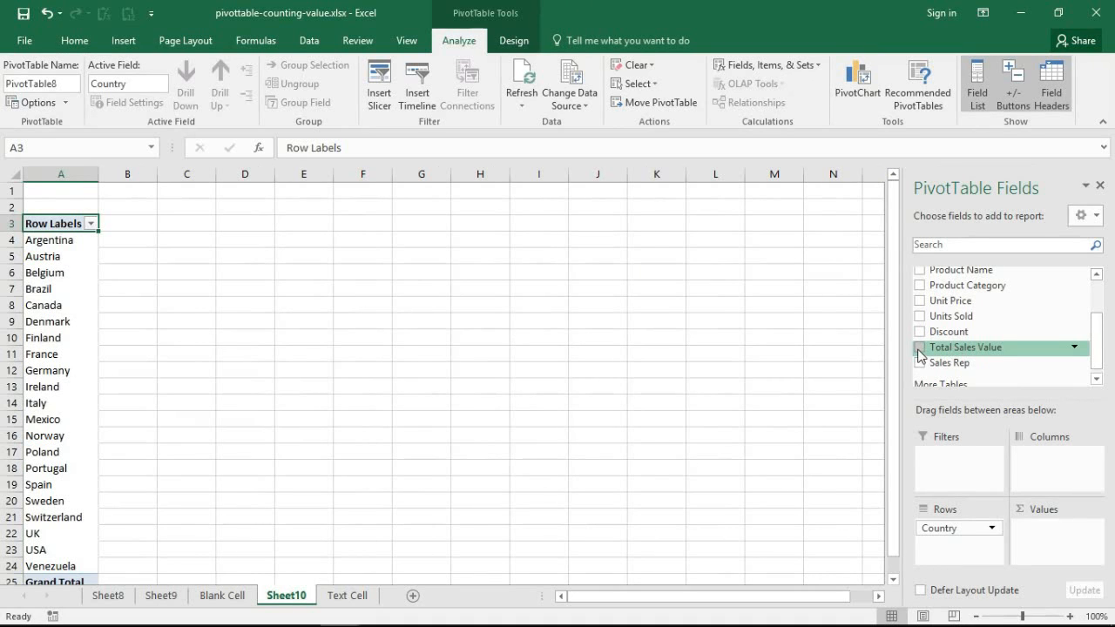
pyautogui.click(920, 347)
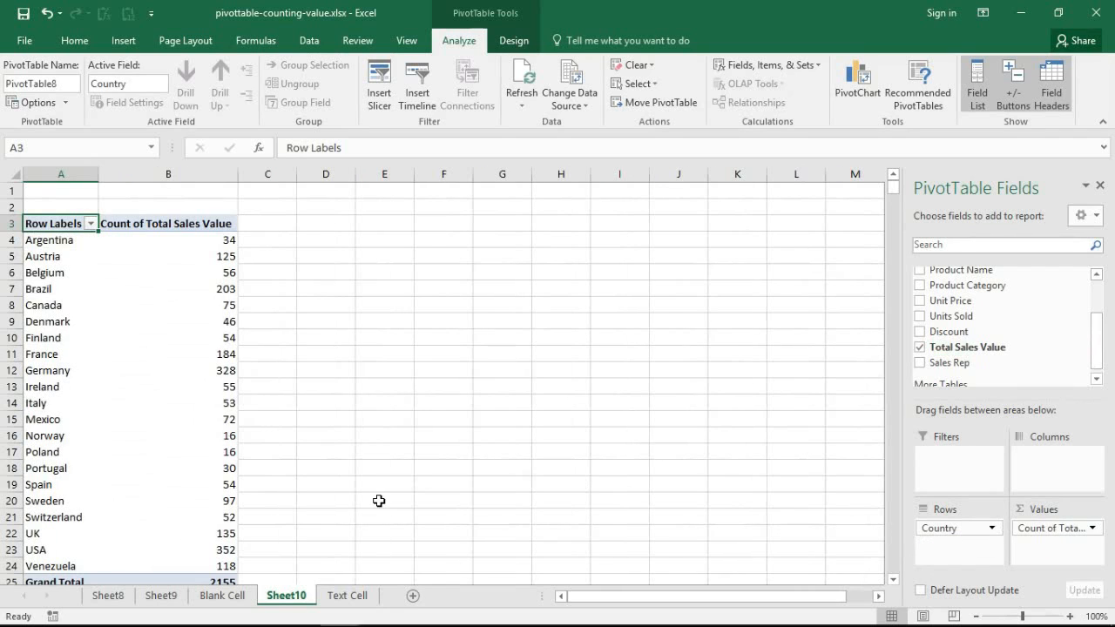
pyautogui.moveTo(270, 549)
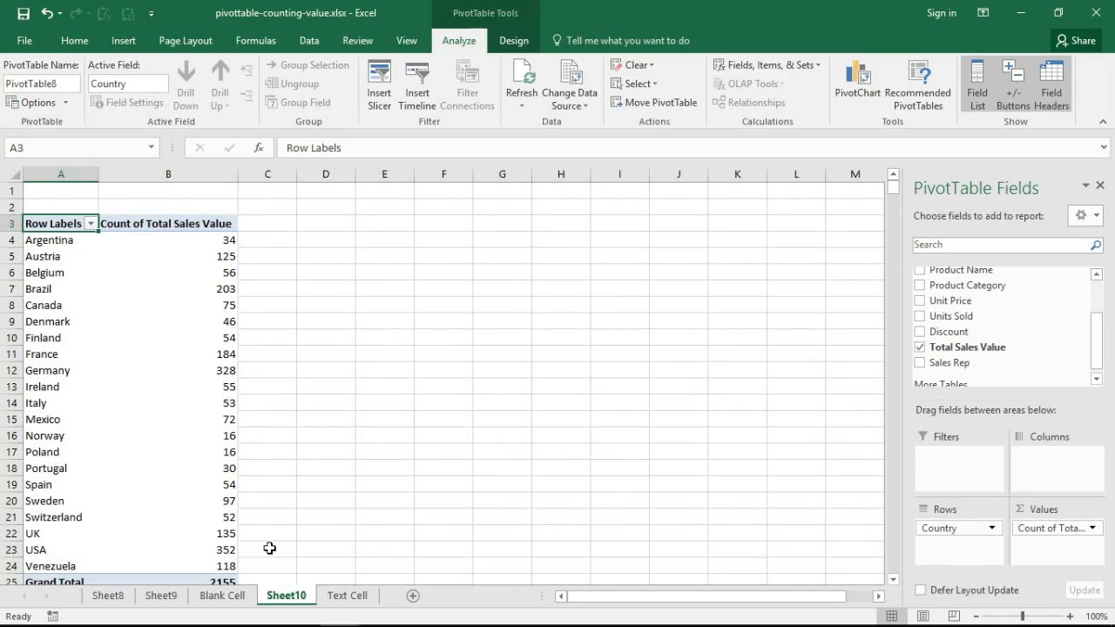
pyautogui.moveTo(242, 598)
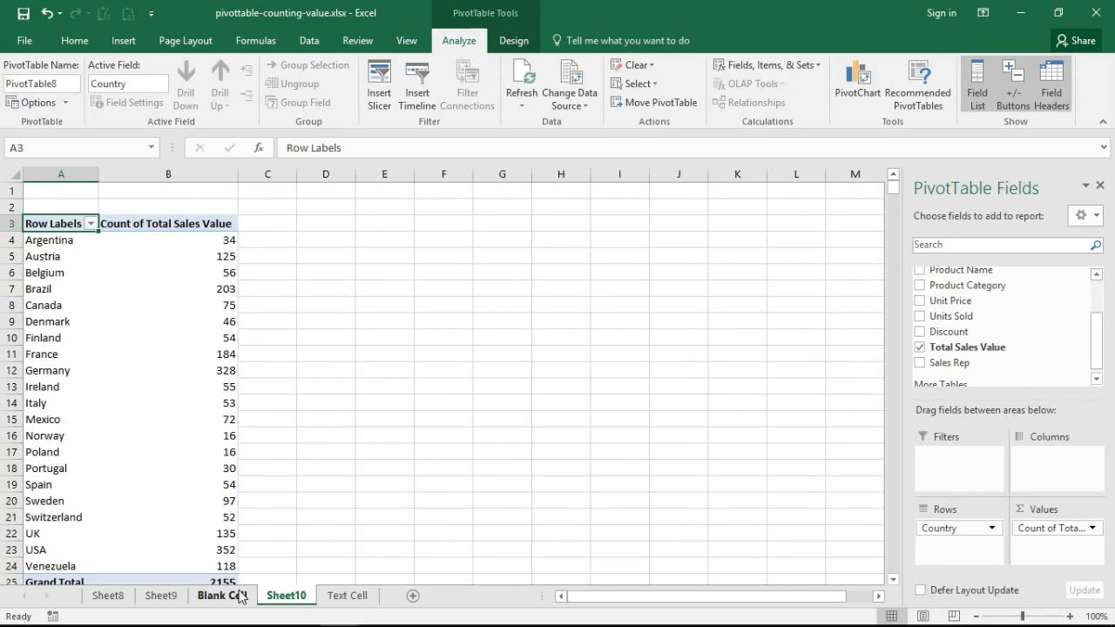
# Step: Return to the Blank Cell sheet with its whole columns still selected
pyautogui.click(222, 595)
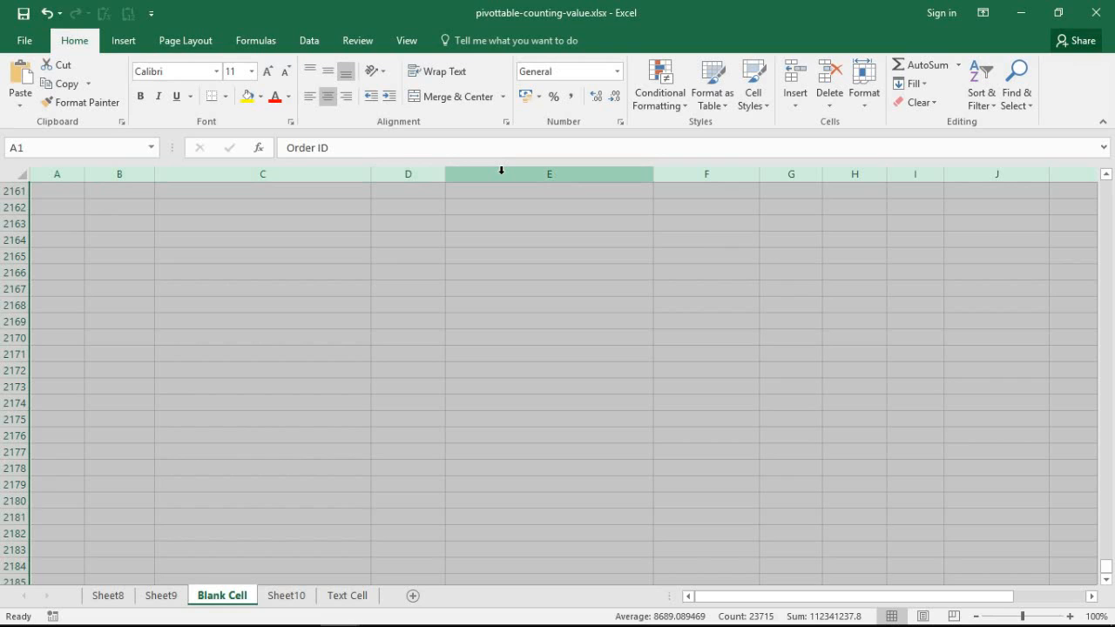
pyautogui.moveTo(339, 233)
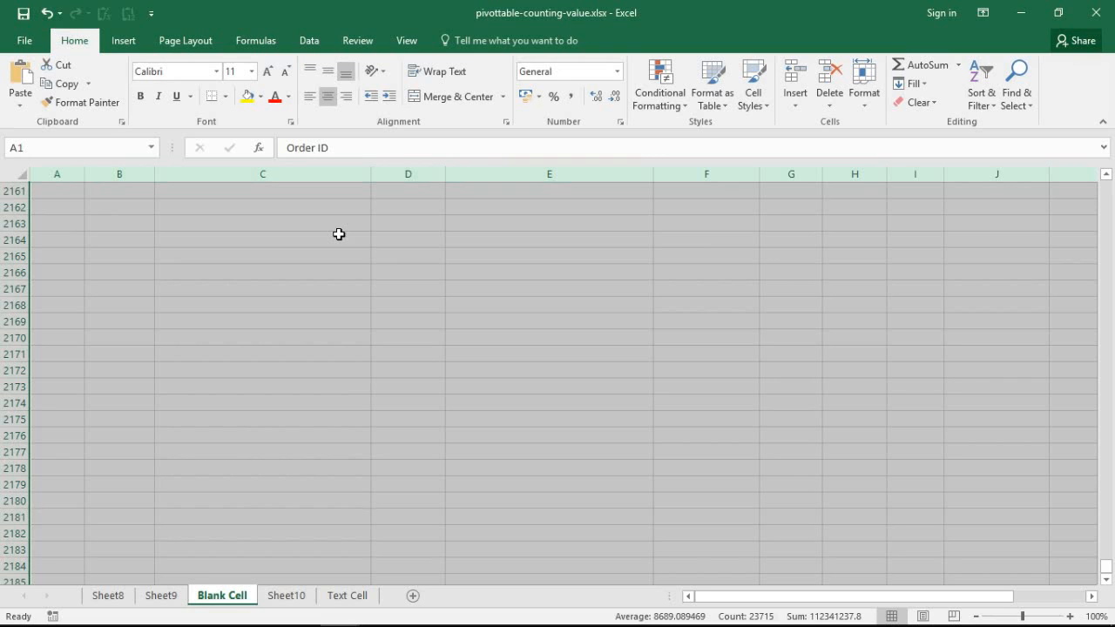
pyautogui.moveTo(327, 271)
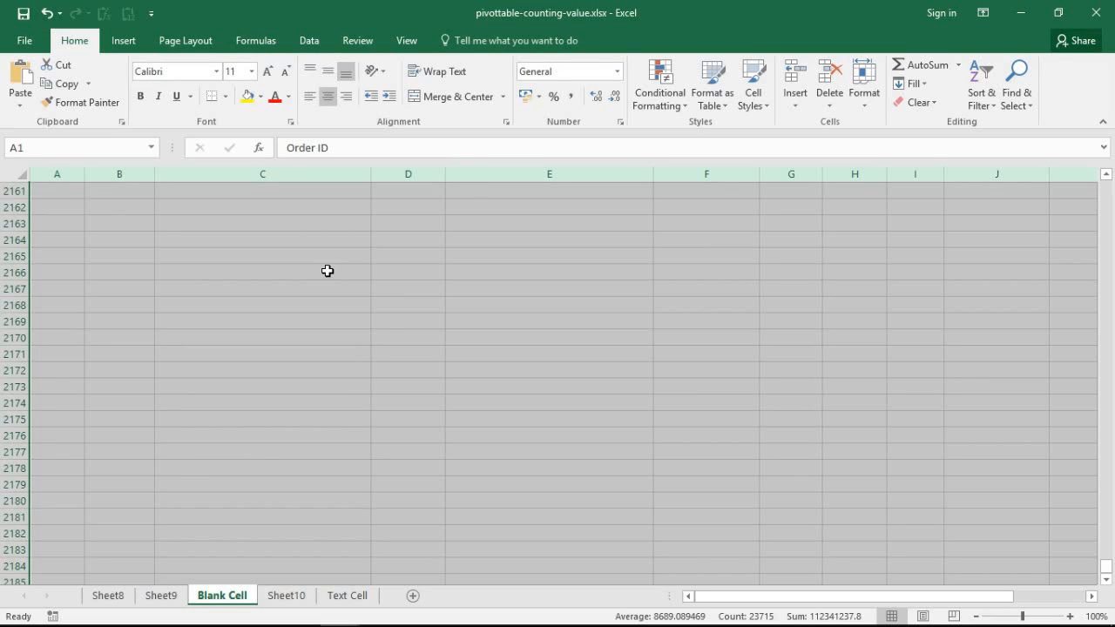